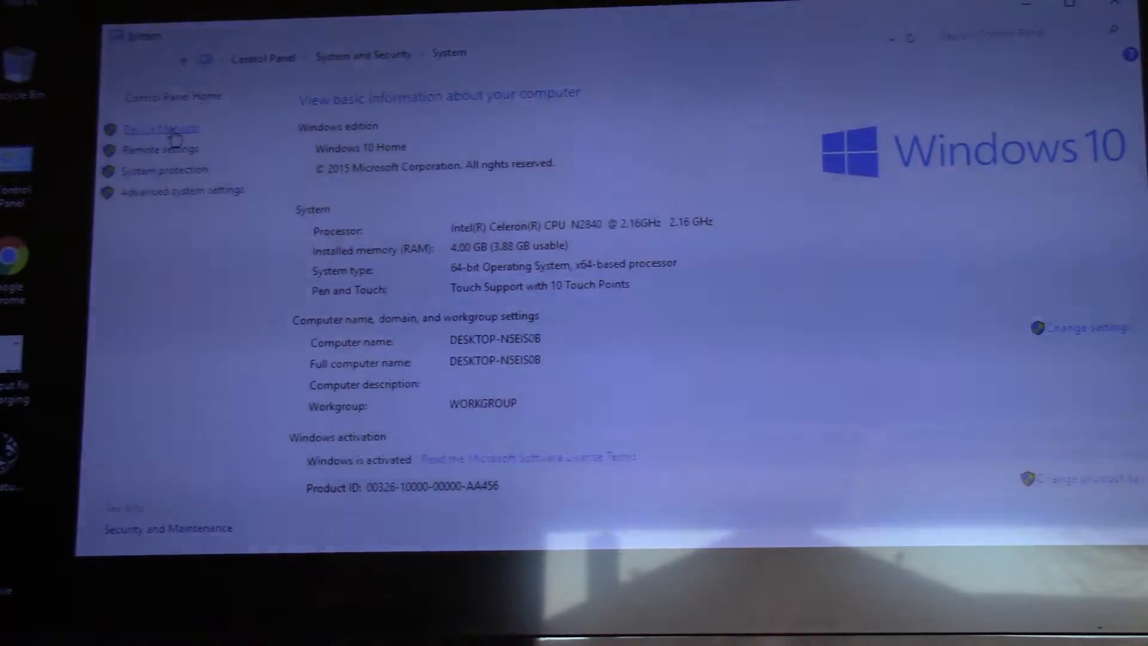
# Step: Search automatically for a newer Realtek microphone driver and dismiss the up-to-date result
pyautogui.click(161, 130)
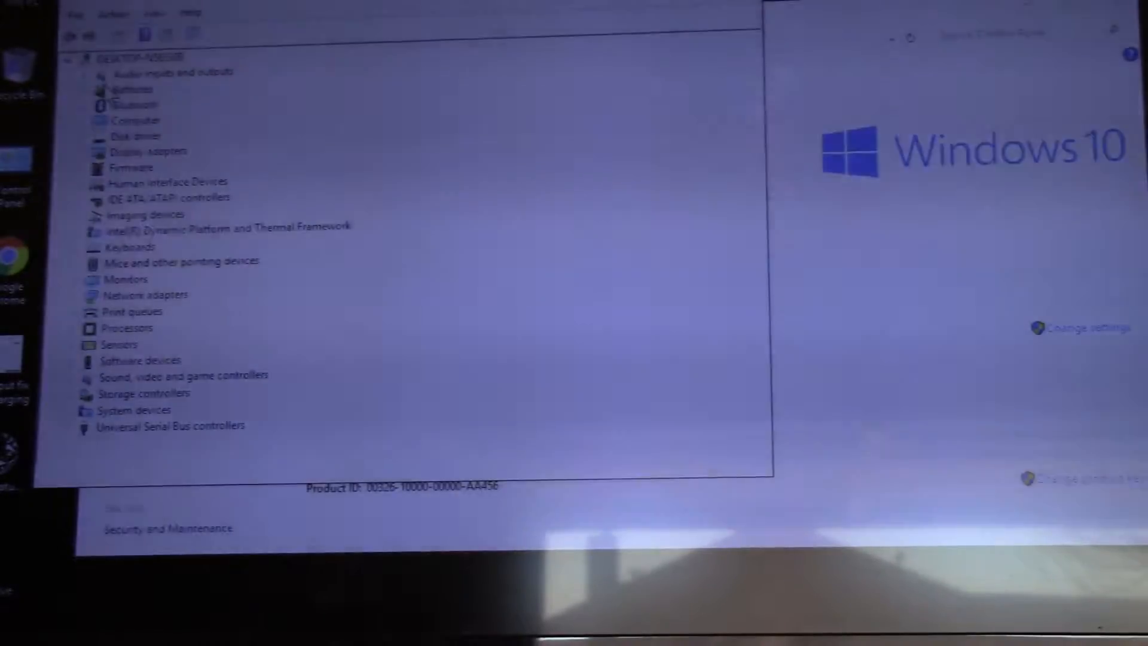
pyautogui.click(85, 72)
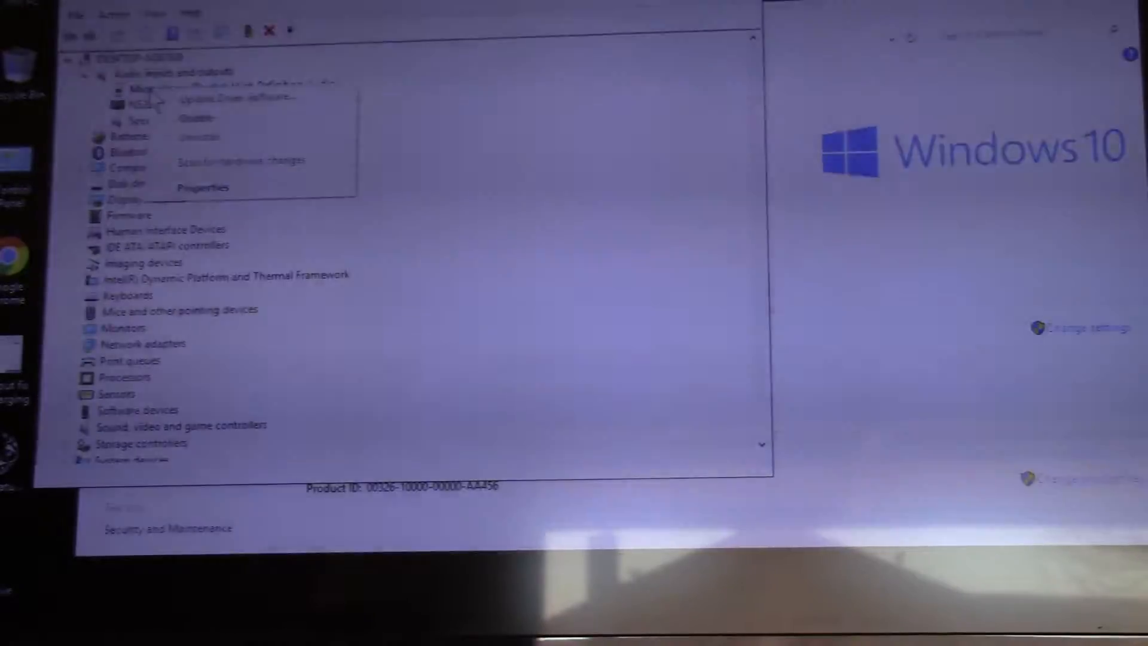
pyautogui.click(234, 95)
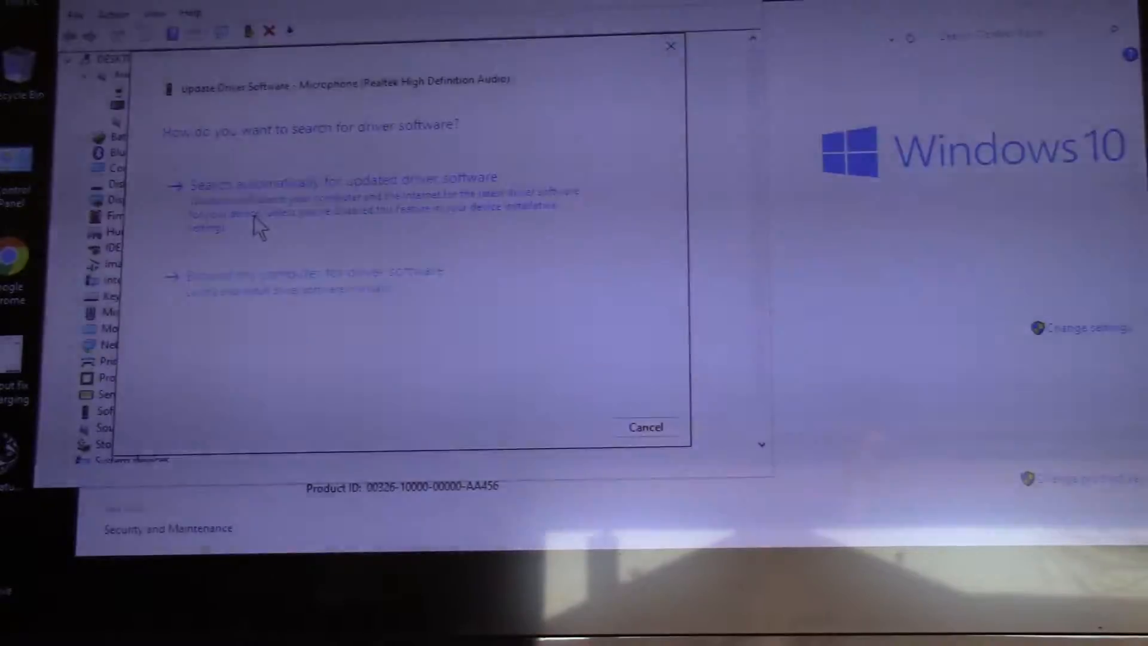
pyautogui.click(352, 177)
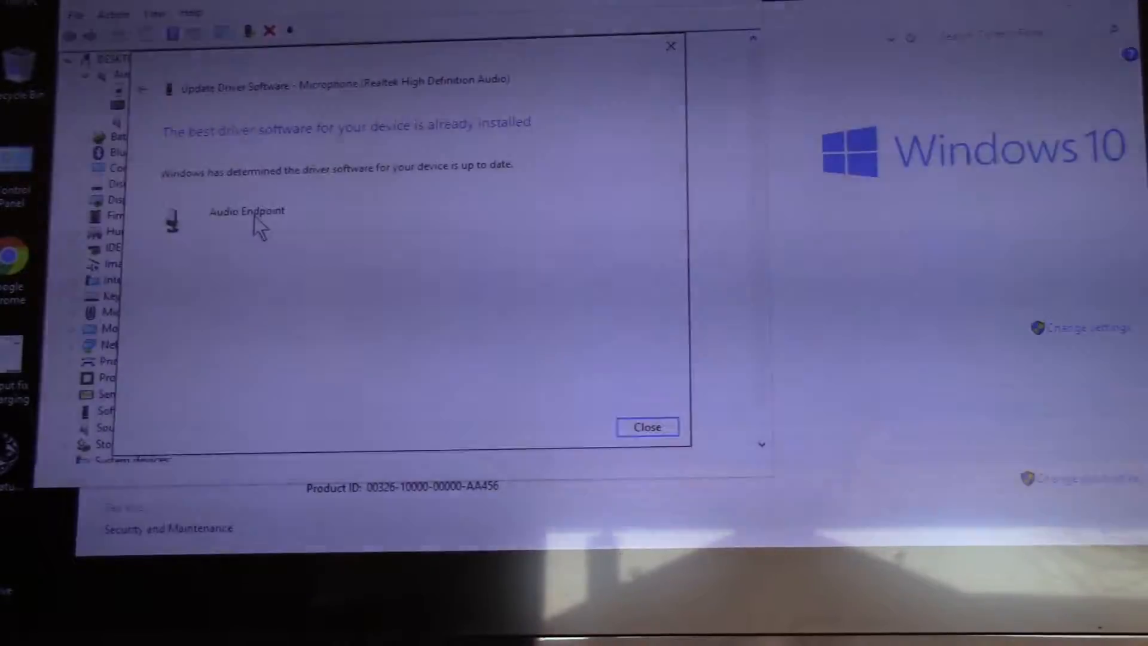
pyautogui.click(648, 427)
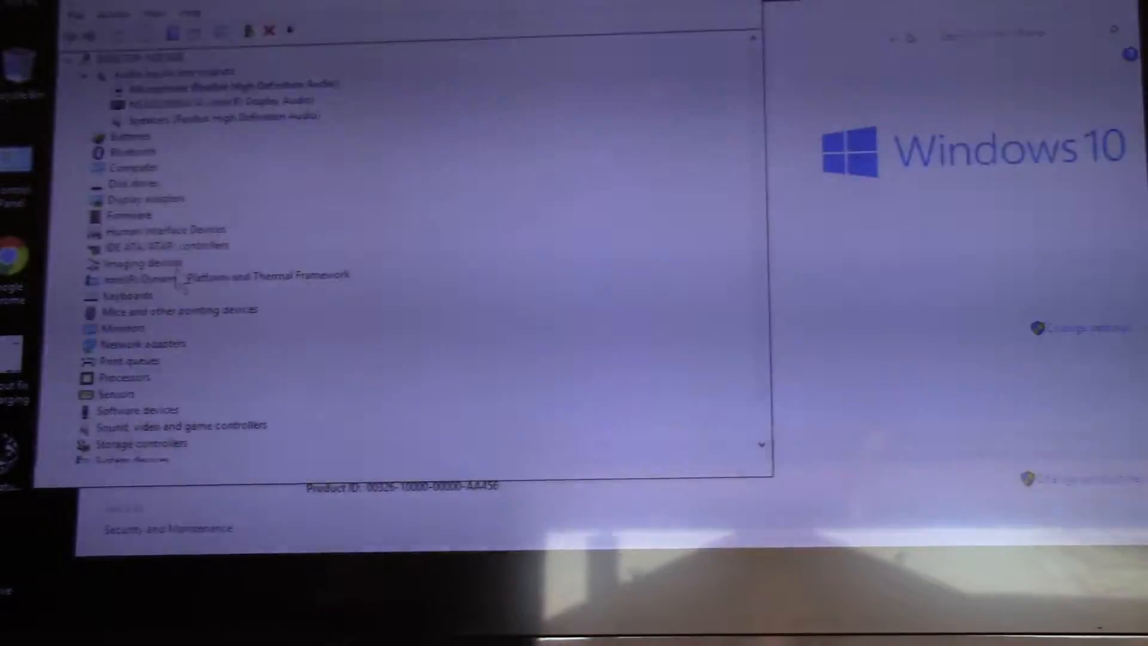
pyautogui.moveTo(337, 319)
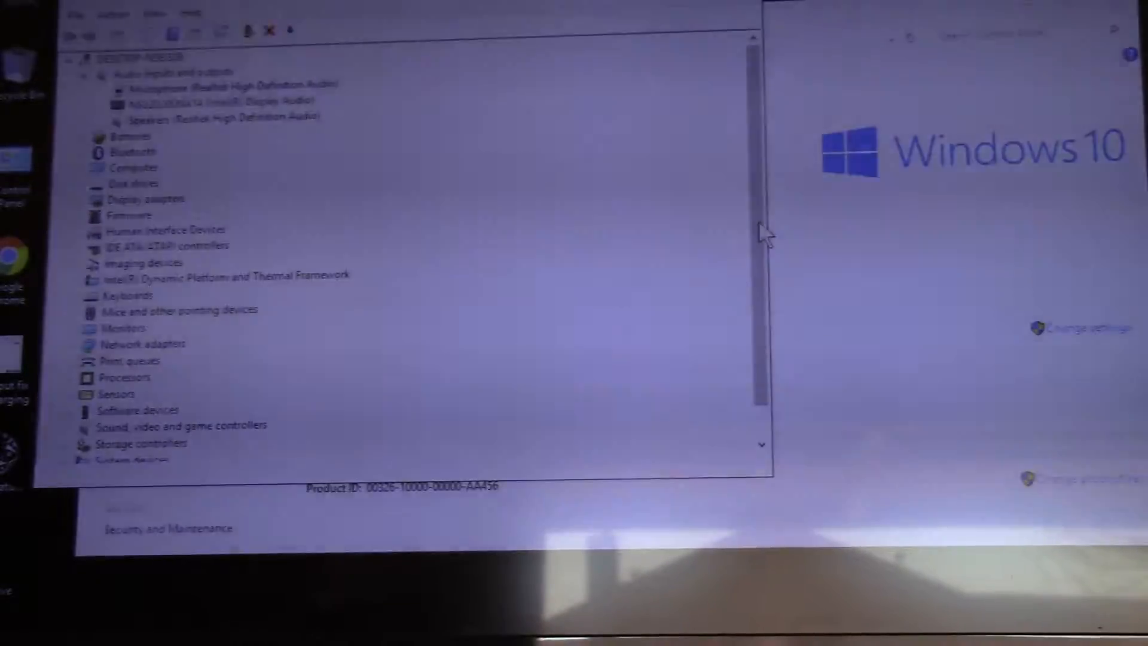
# Step: Disable 'Allow the computer to turn off this device' for the ASIX USB 3.0 Ethernet adapter
pyautogui.scroll(-3)
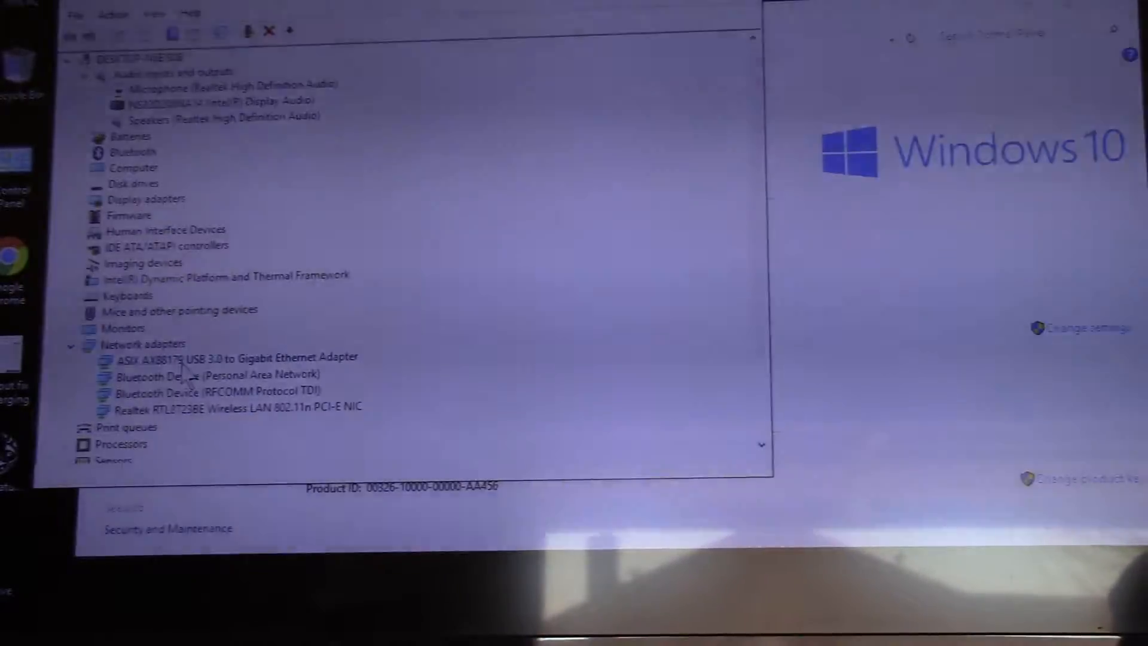
pyautogui.rightClick(183, 373)
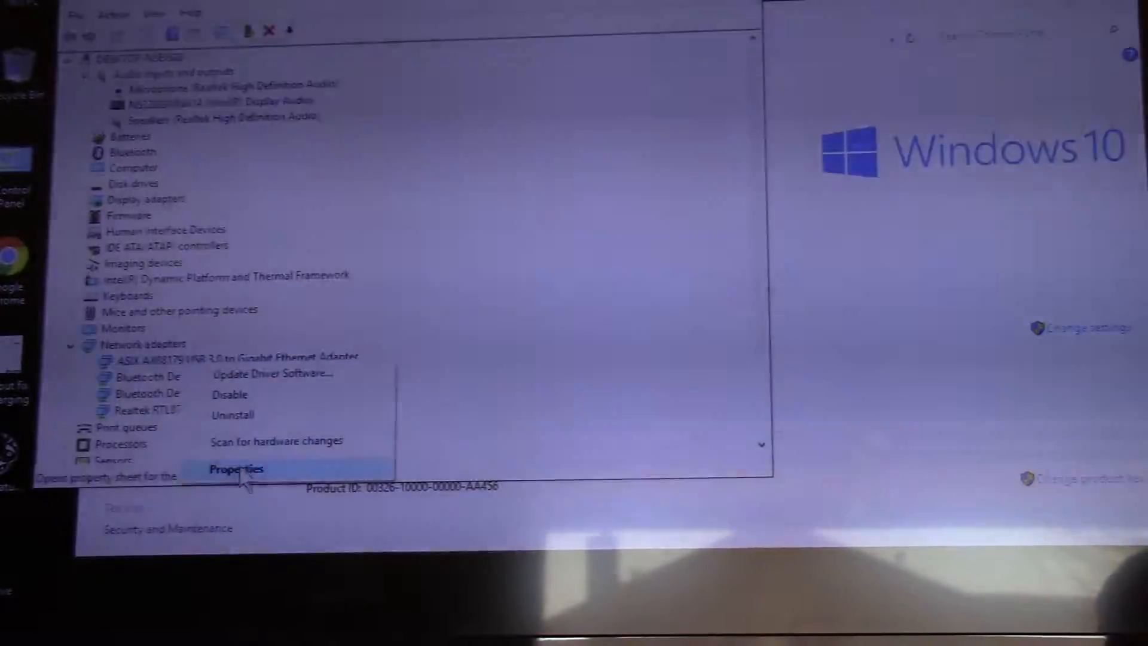
pyautogui.click(236, 469)
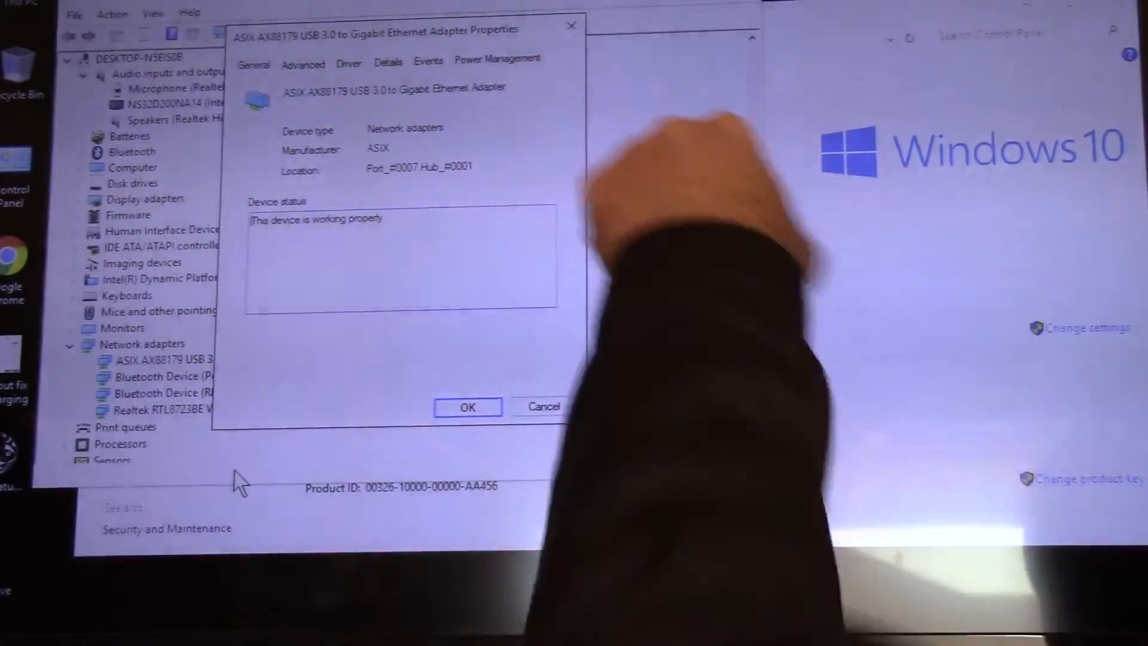
pyautogui.moveTo(446, 202)
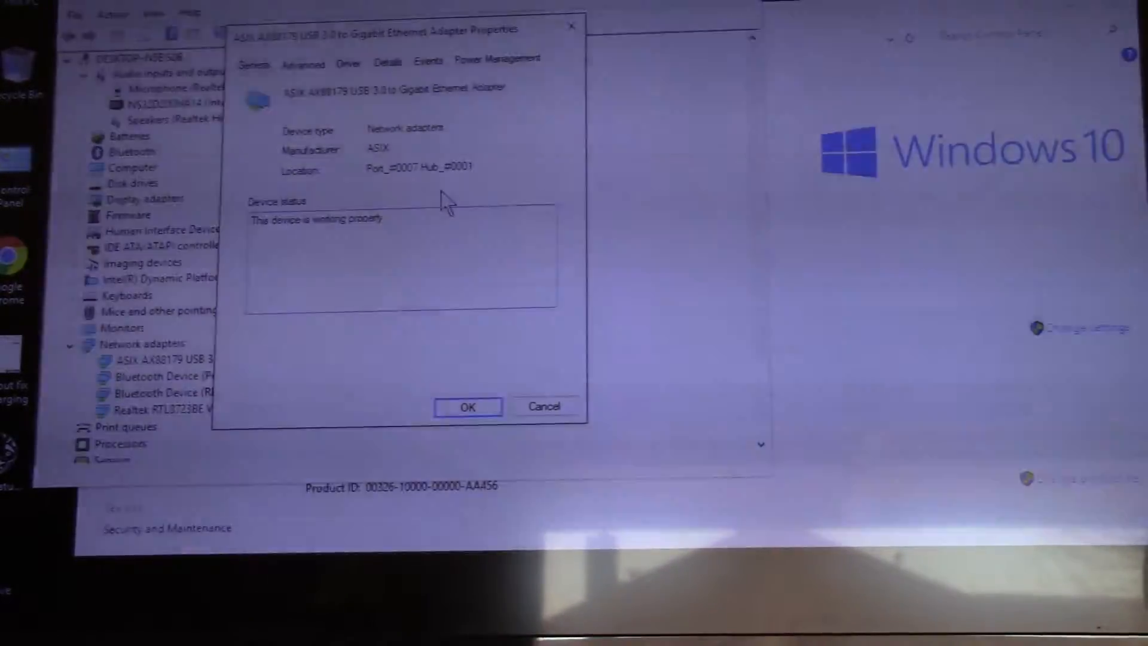
pyautogui.click(498, 58)
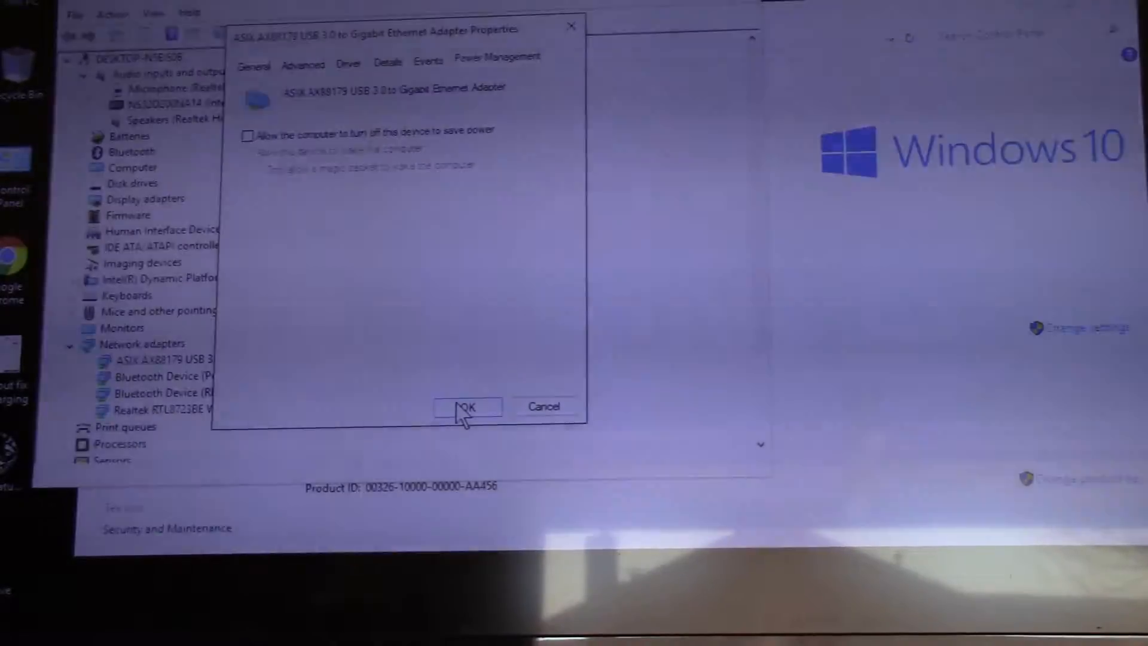
pyautogui.click(467, 407)
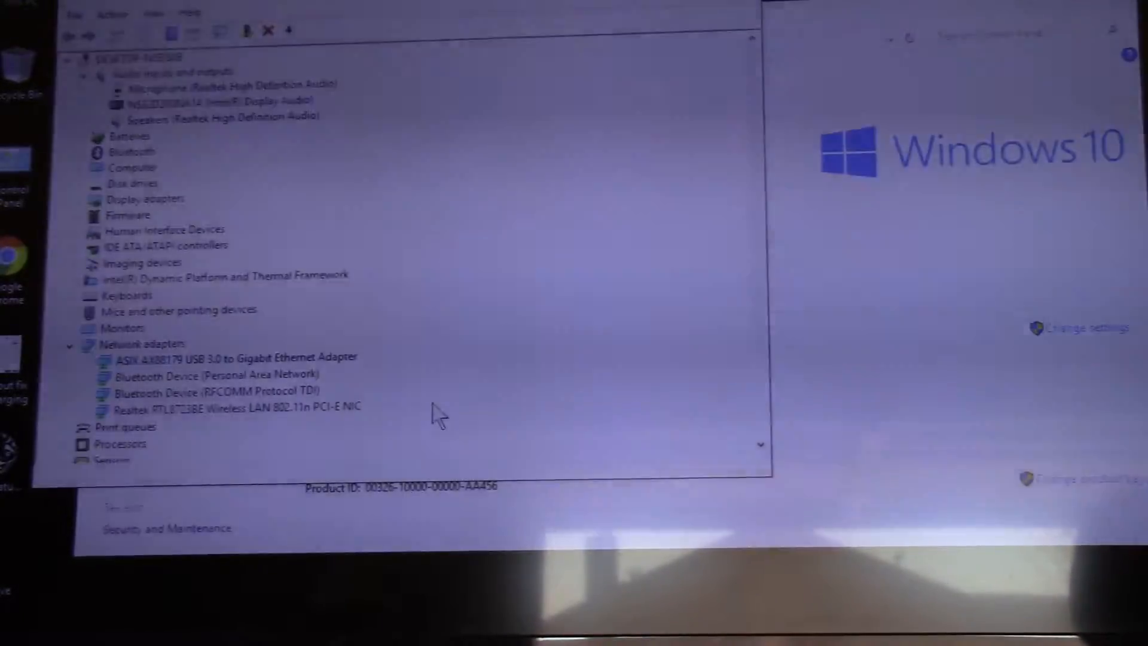
pyautogui.moveTo(322, 421)
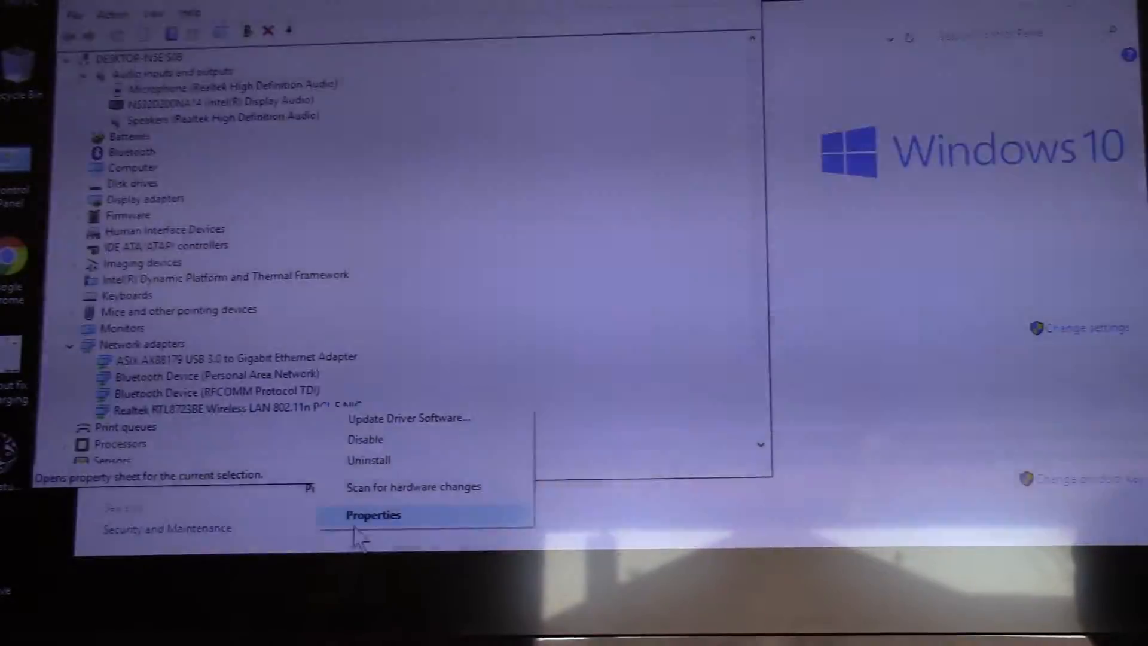
# Step: Disable the power-saving turn-off option in the Realtek wireless adapter's Power Management properties
pyautogui.click(373, 515)
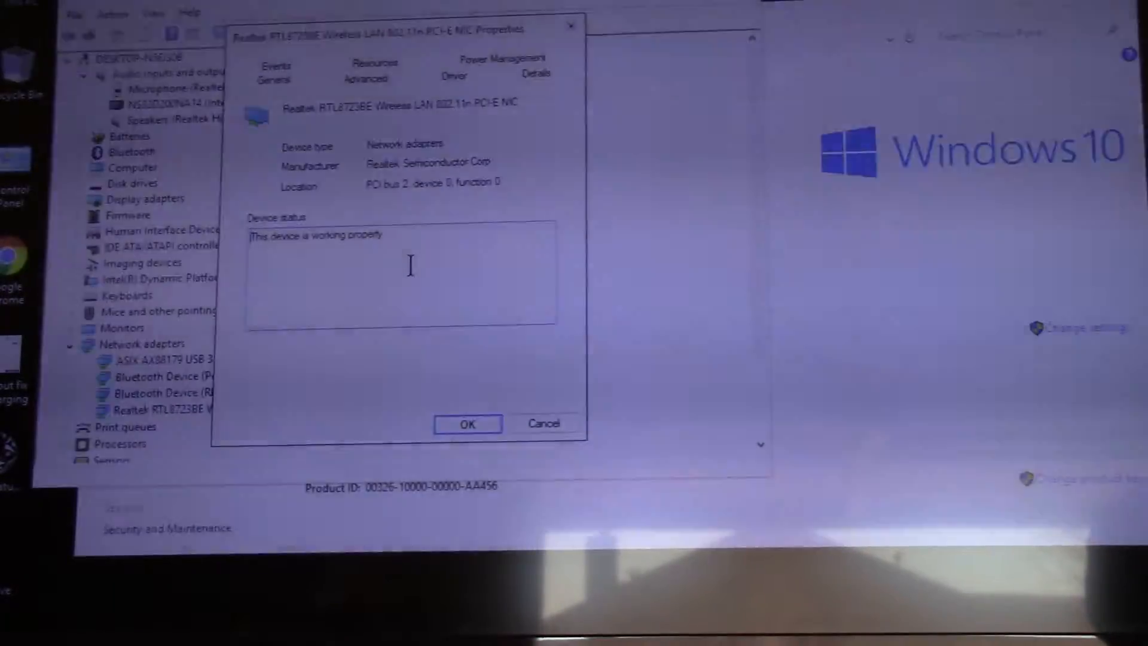
pyautogui.moveTo(495, 69)
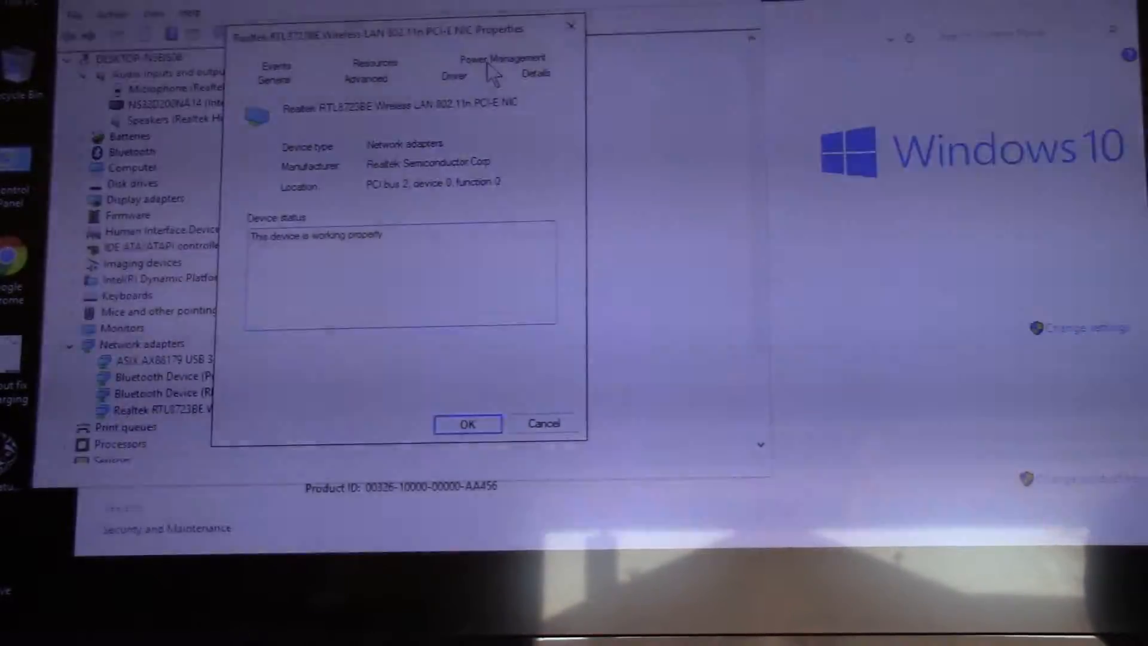
pyautogui.click(499, 59)
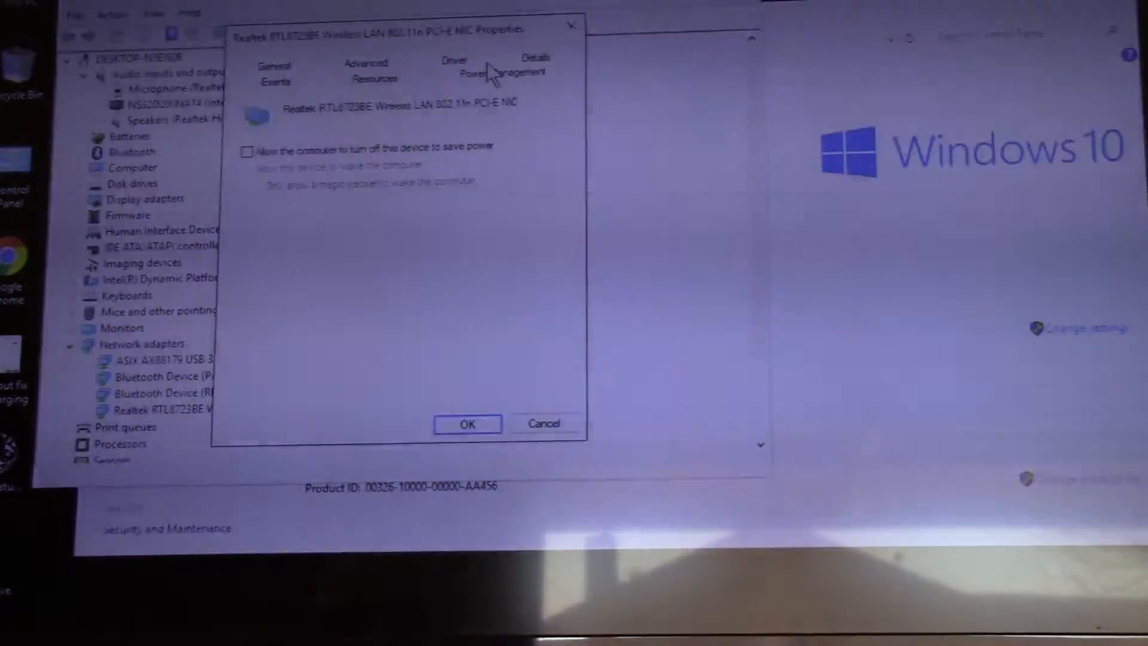
pyautogui.moveTo(467, 424)
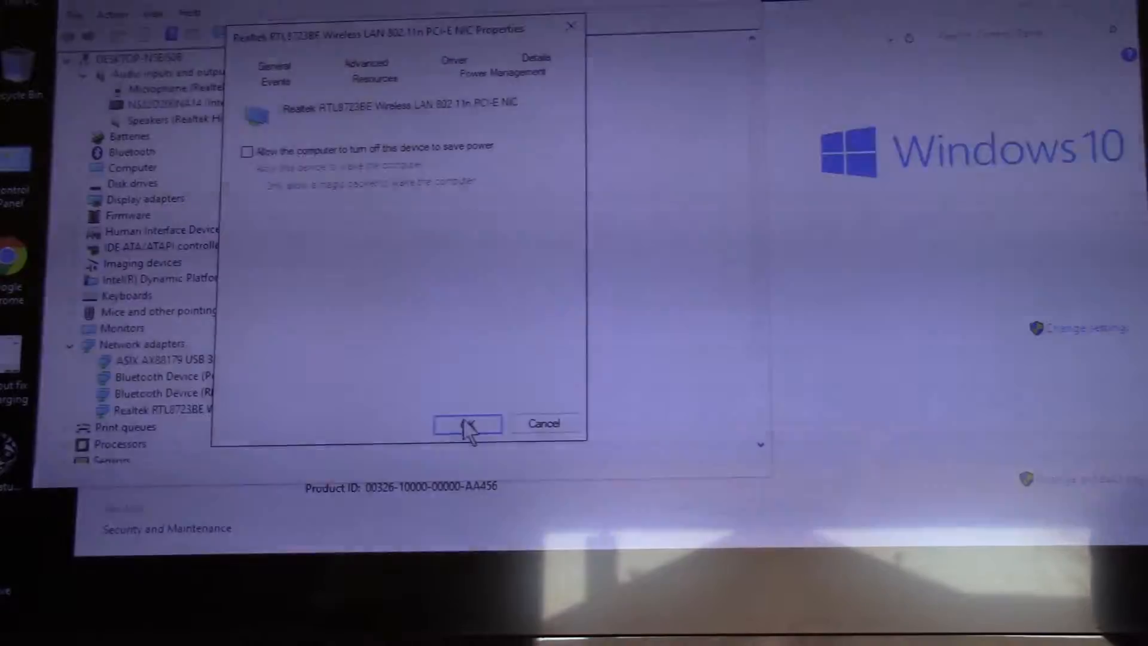
pyautogui.click(467, 424)
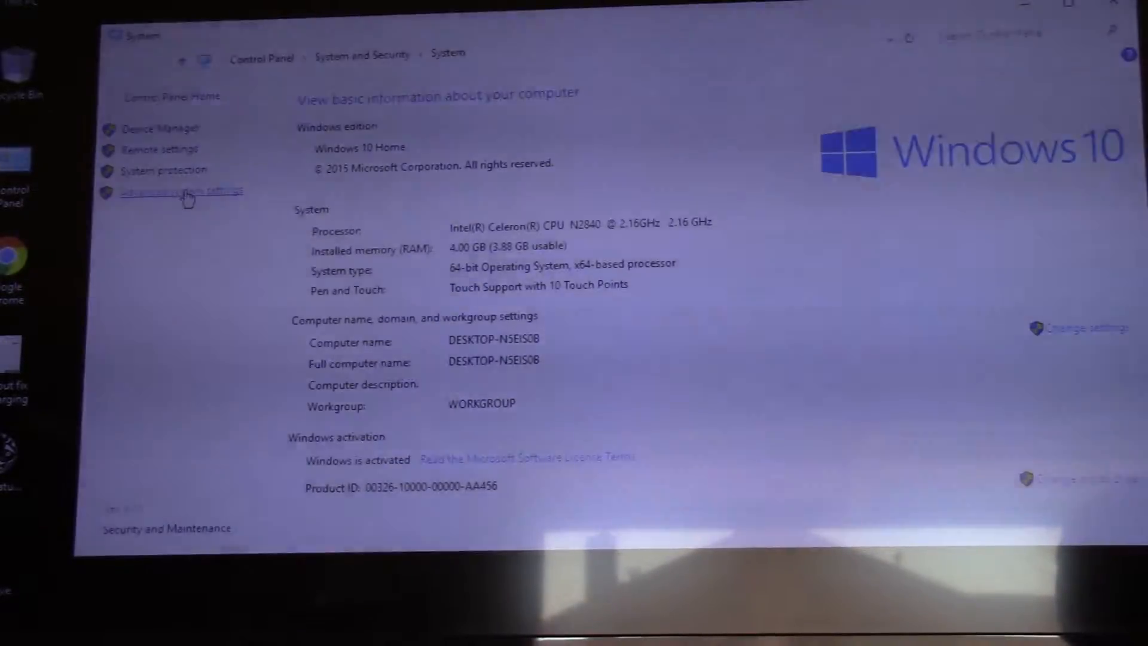
# Step: Open Advanced system settings, then Performance Options' Advanced tab showing virtual memory
pyautogui.click(180, 192)
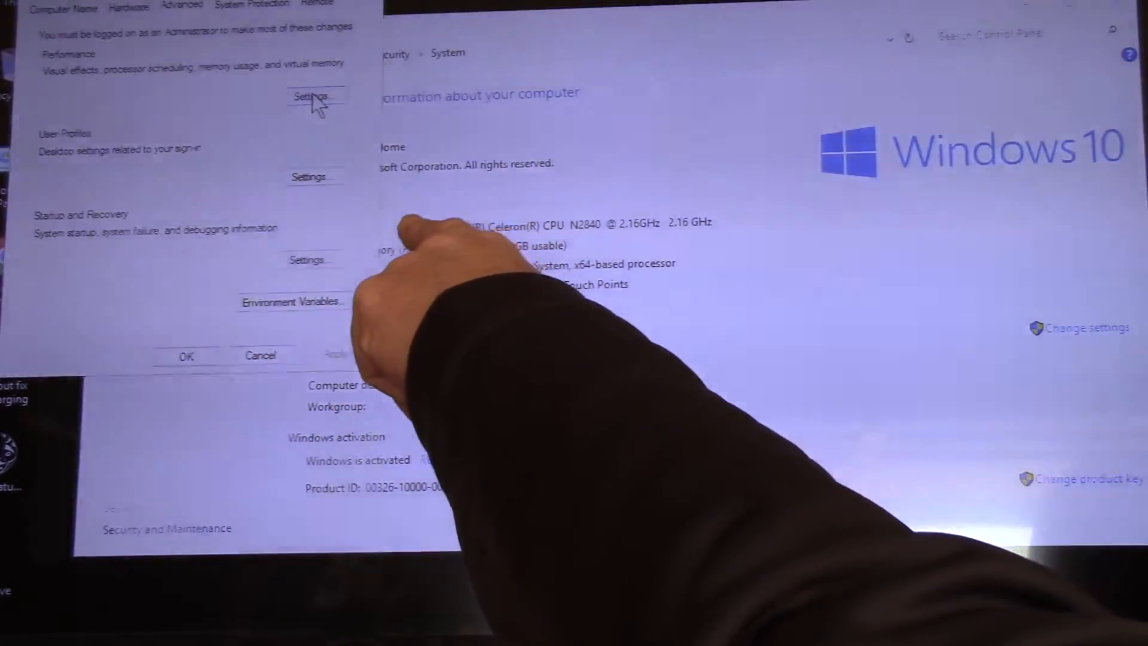
pyautogui.click(311, 95)
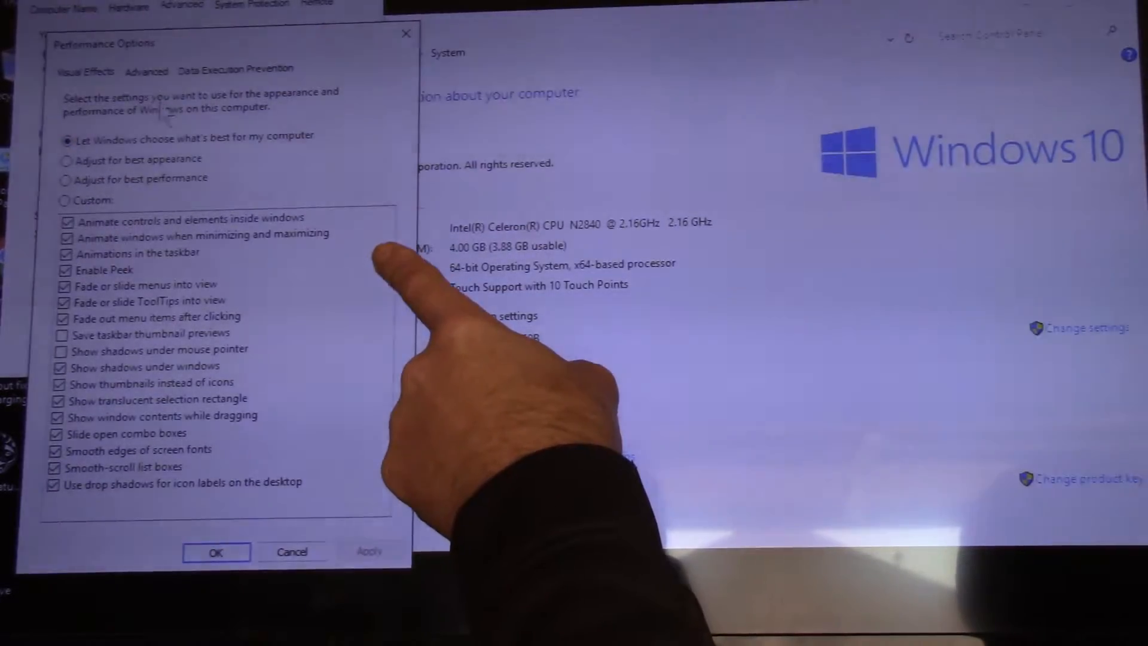
pyautogui.click(145, 70)
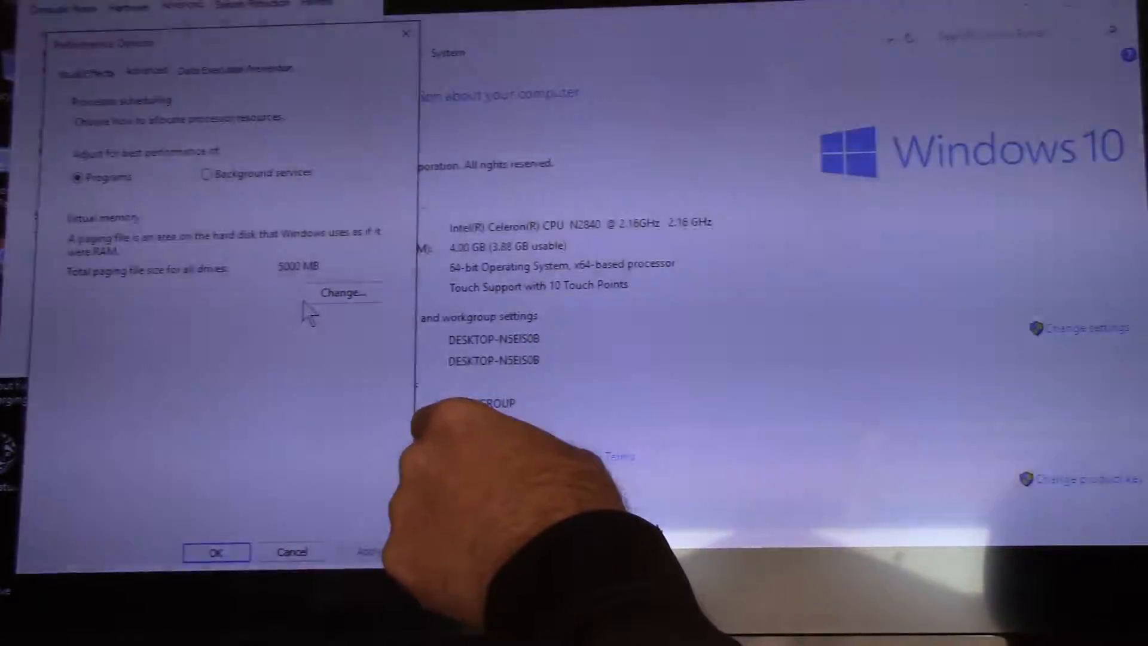
# Step: Set a custom 5000 MB paging file on drive C and close Performance Options
pyautogui.click(342, 293)
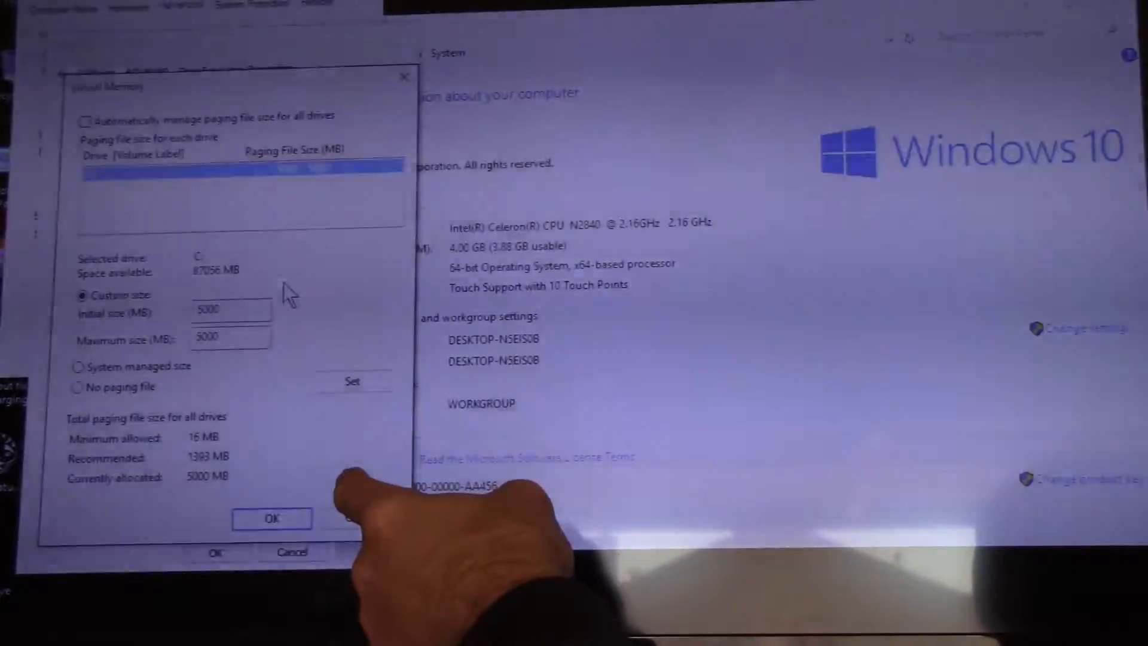
pyautogui.moveTo(238, 391)
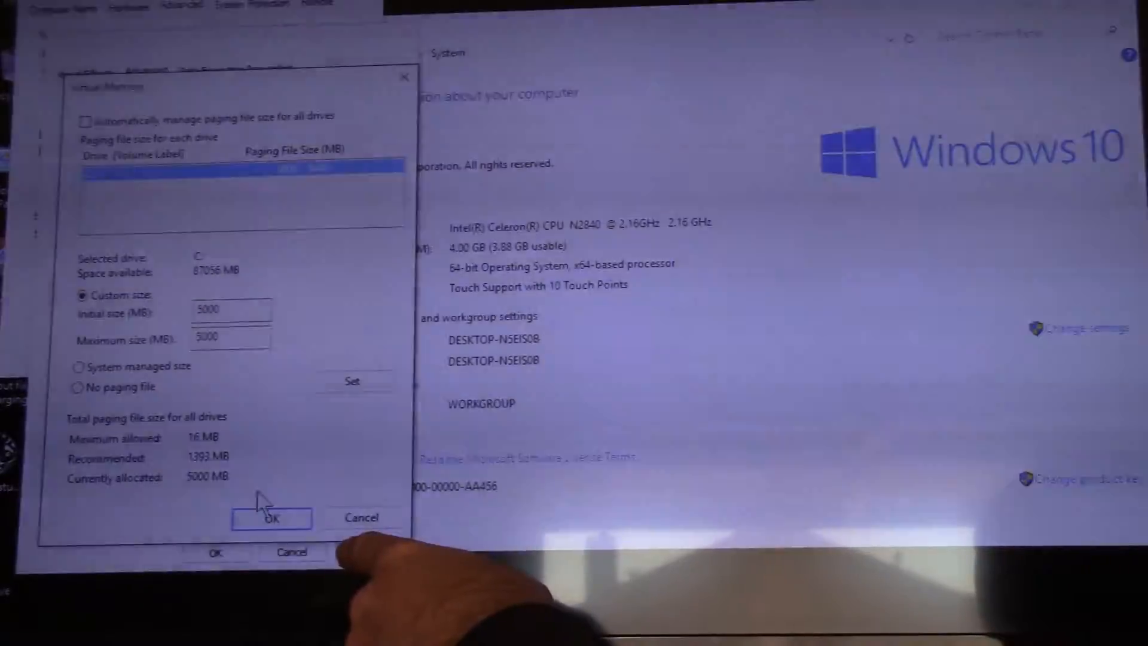
pyautogui.click(271, 517)
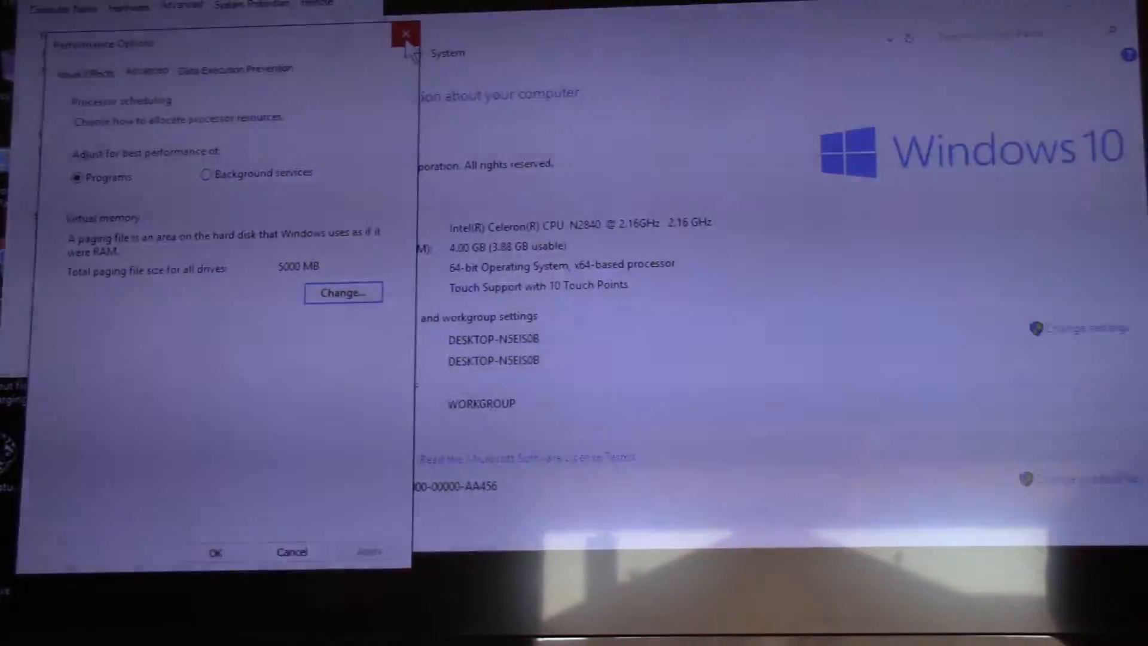
pyautogui.click(405, 34)
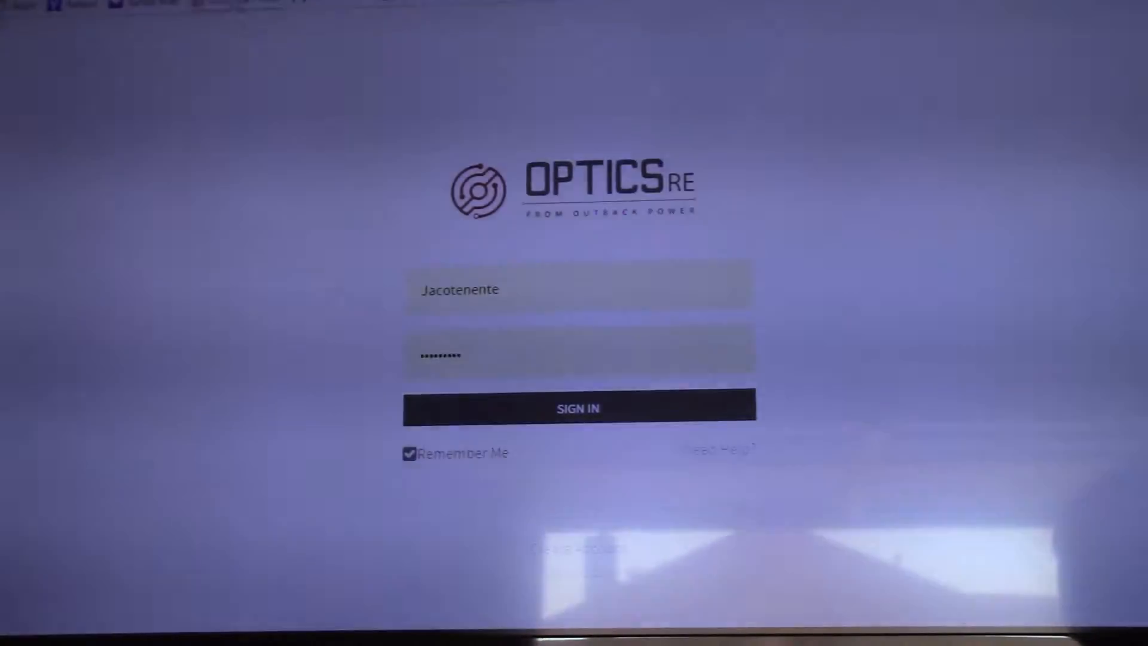
# Step: Sign in to Optics RE using the pre-filled credentials
pyautogui.click(578, 408)
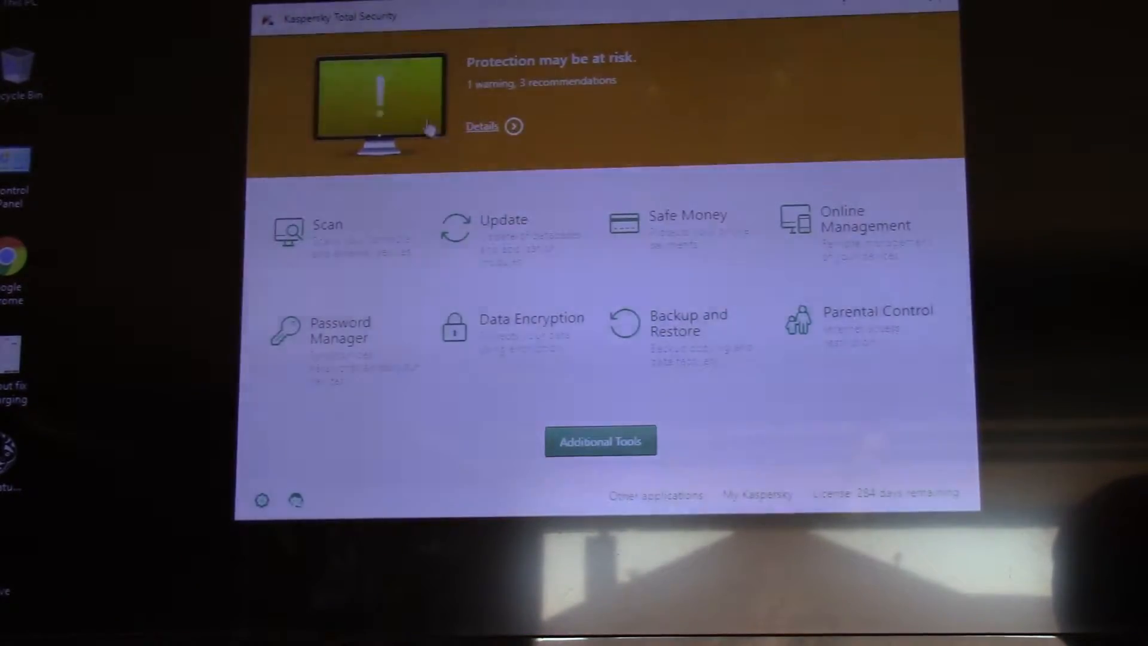
pyautogui.moveTo(388, 111)
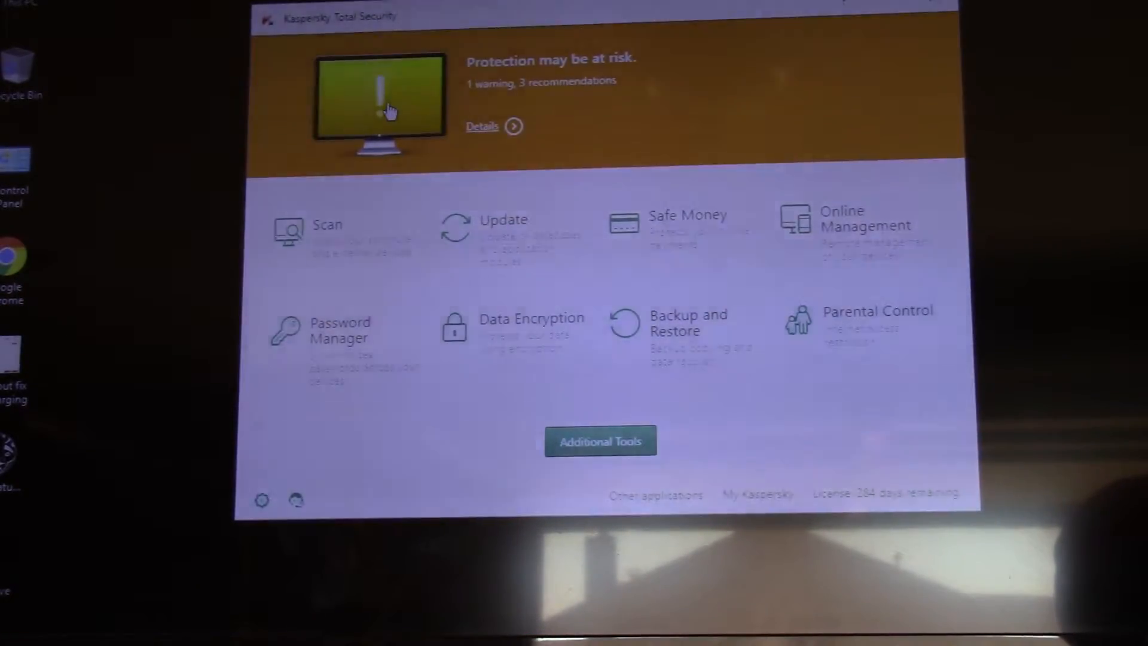
# Step: View the protection warning details and resolve the main.js detection
pyautogui.click(481, 125)
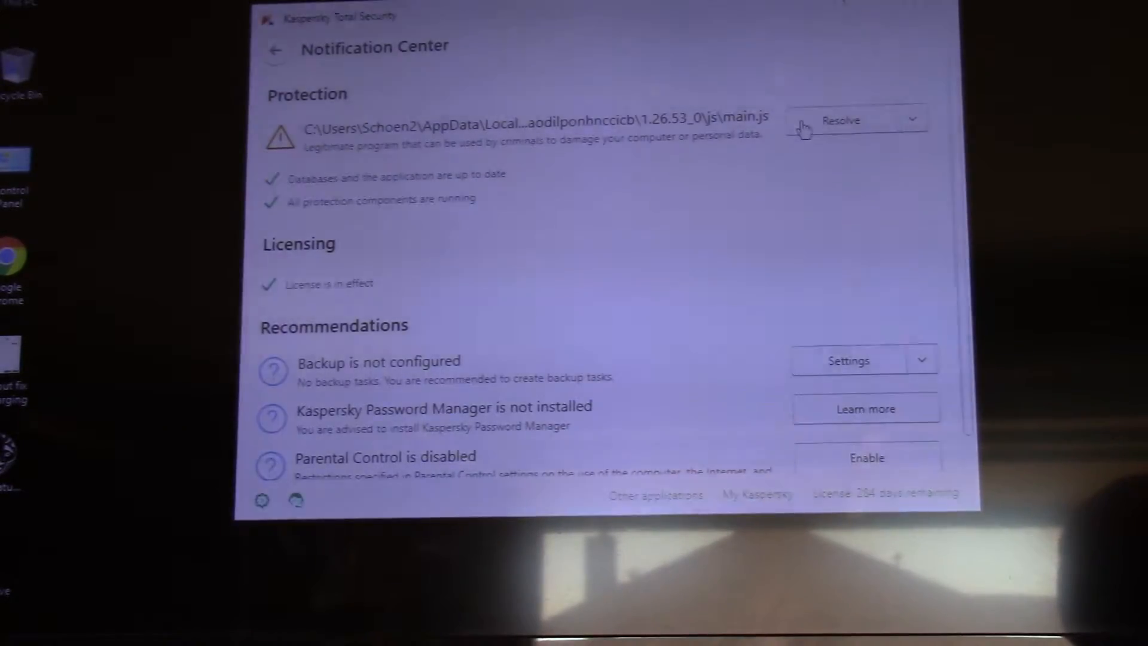
pyautogui.click(841, 120)
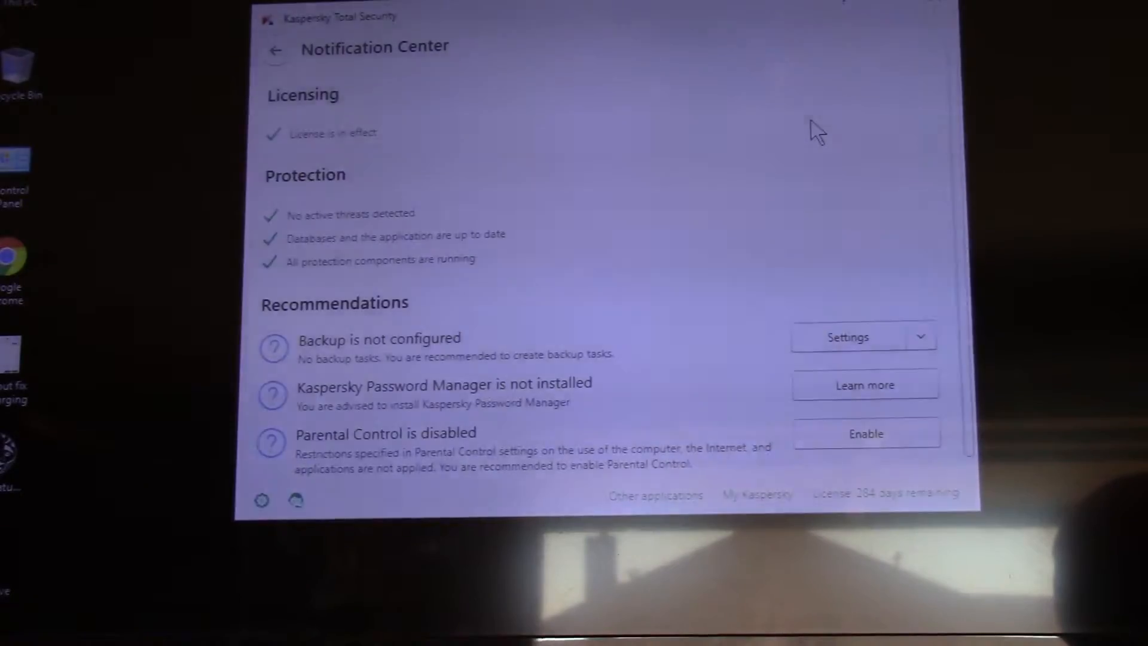